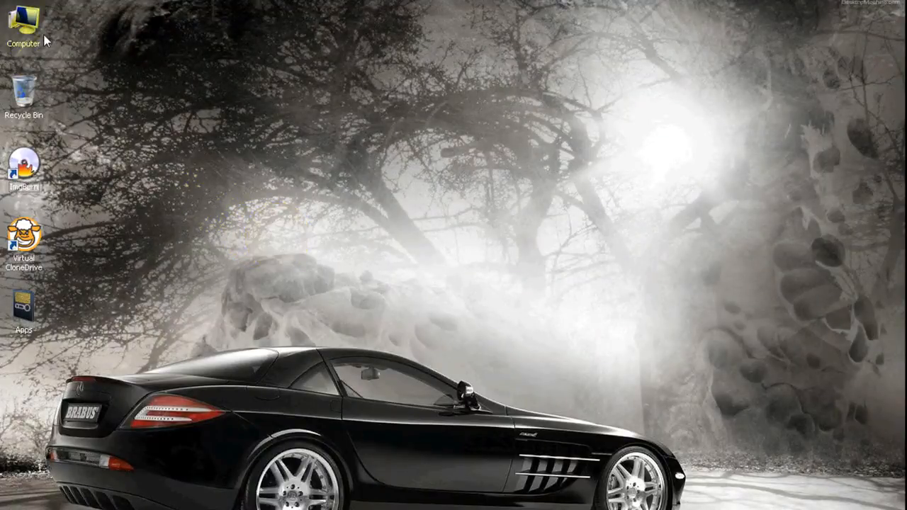
Step: Inspect the Pro Tools LE DVD drive's properties in a maximized Computer window
double_click(23, 21)
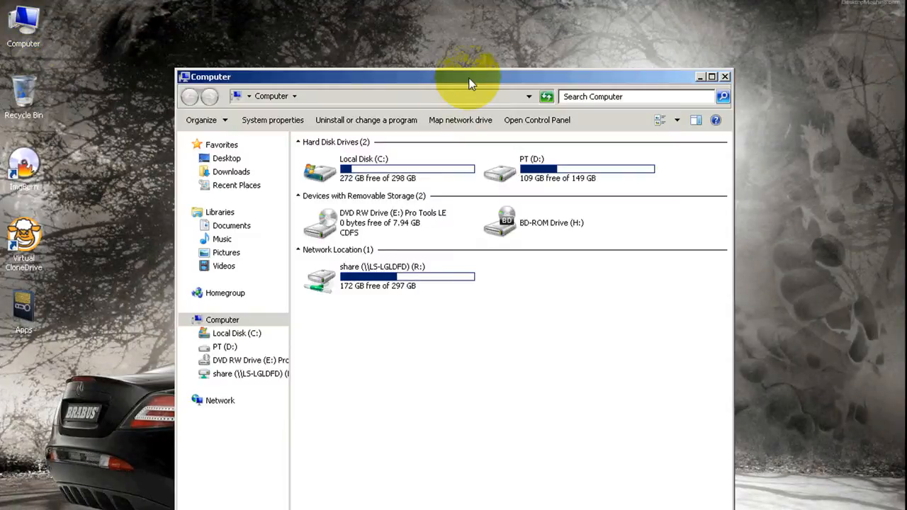
click(710, 76)
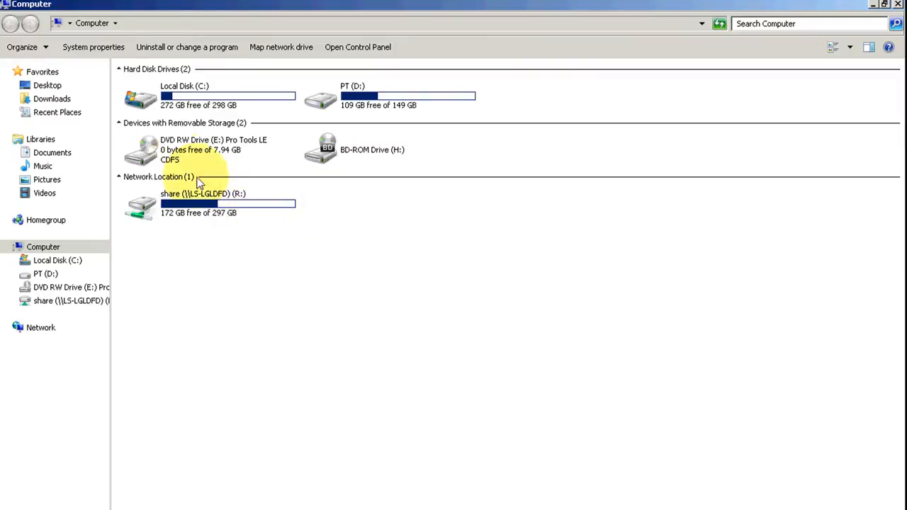
click(213, 149)
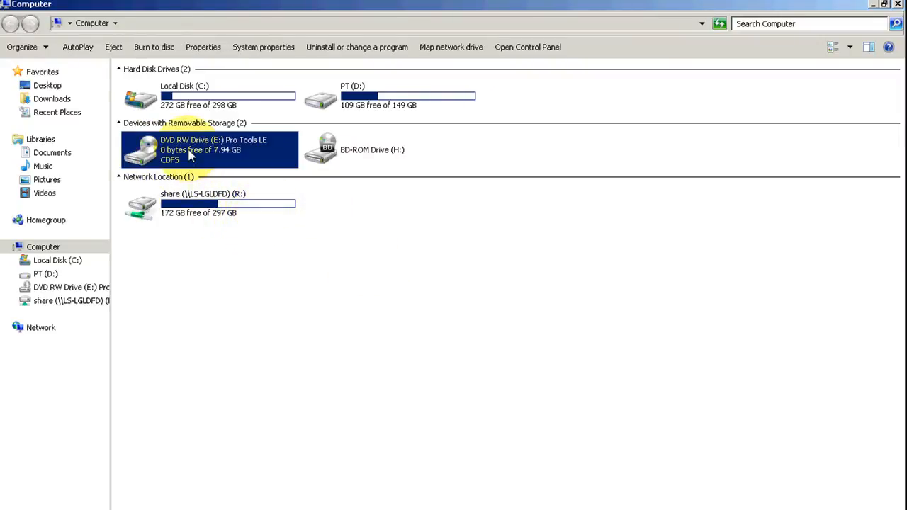
click(203, 47)
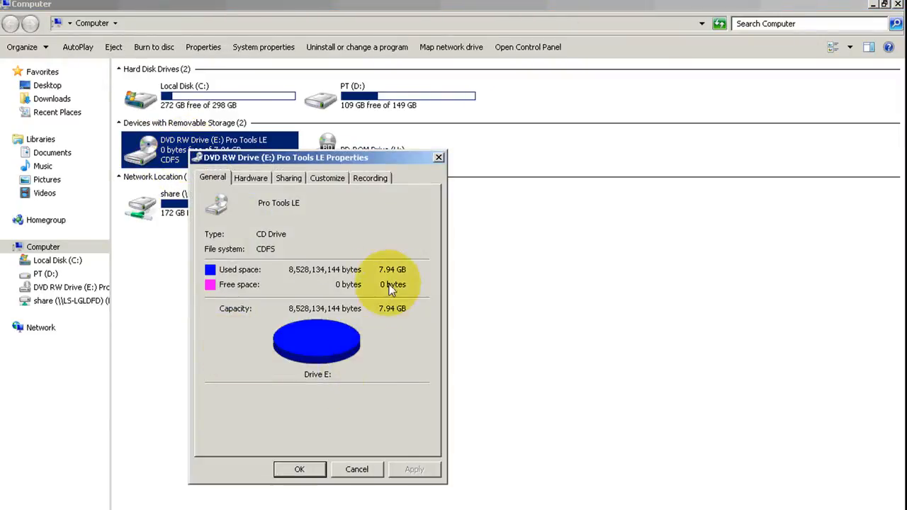
mouse_move(436, 170)
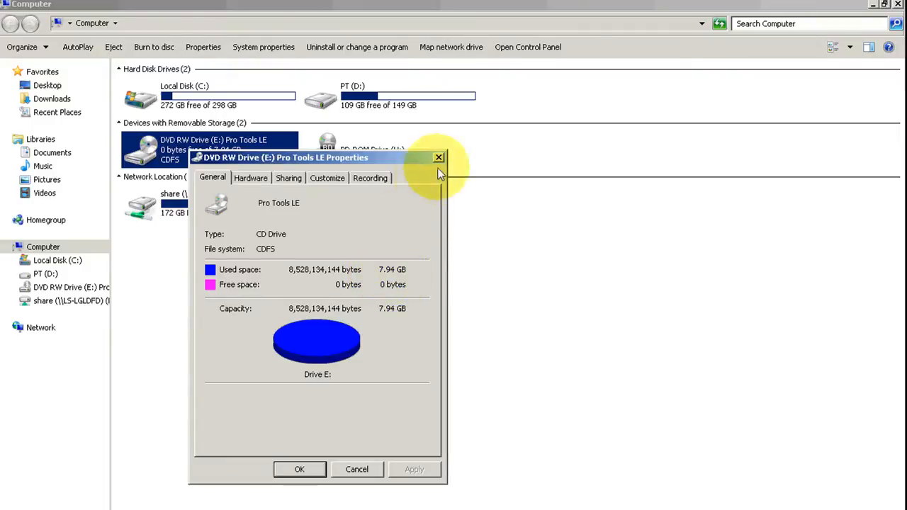
click(439, 158)
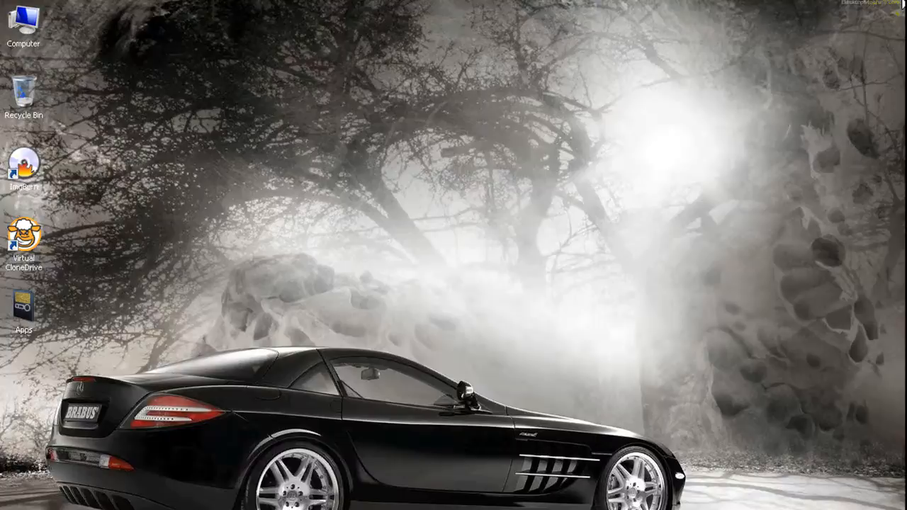
Step: Launch ImgBurn in Read mode and read drive E: to C:\Pro Tools LE.iso
right_click(24, 166)
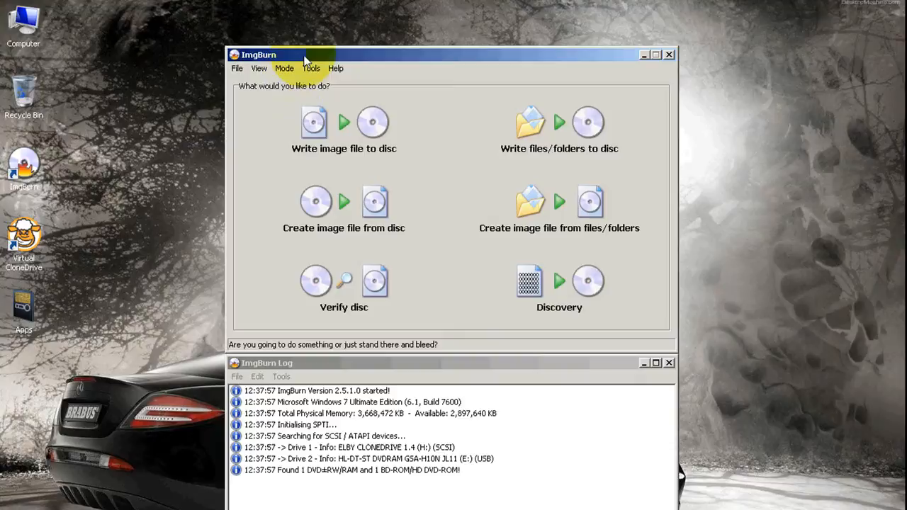
click(285, 68)
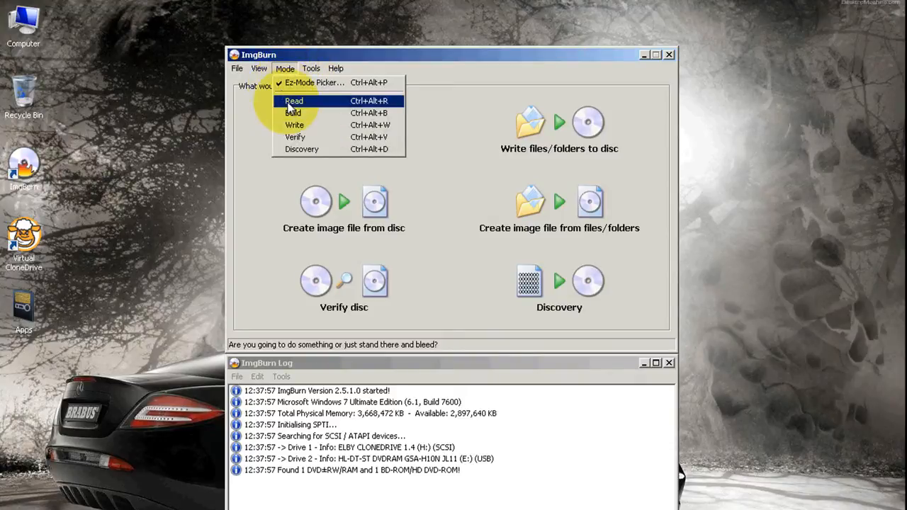
click(294, 100)
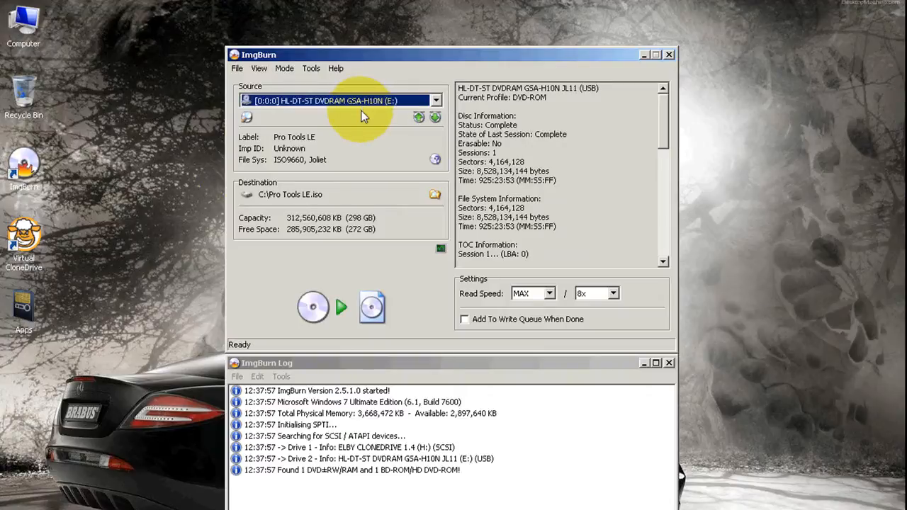
mouse_move(294, 205)
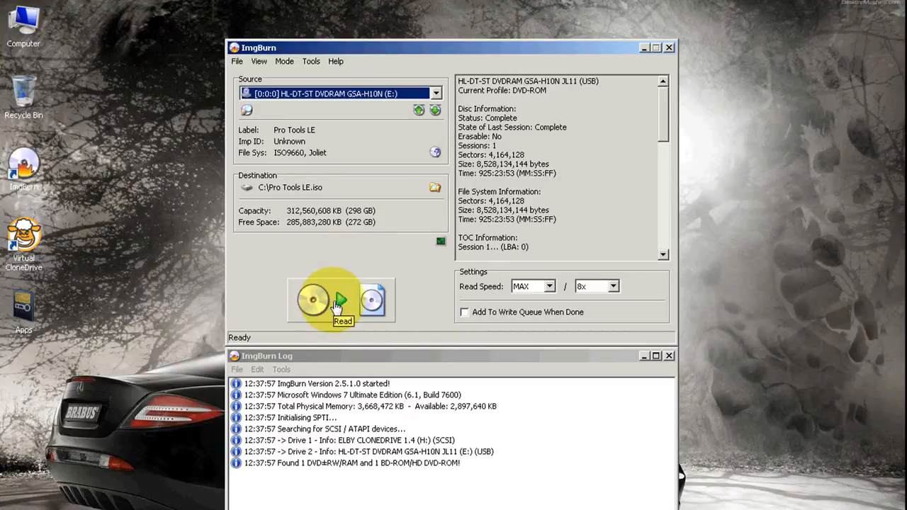
click(340, 297)
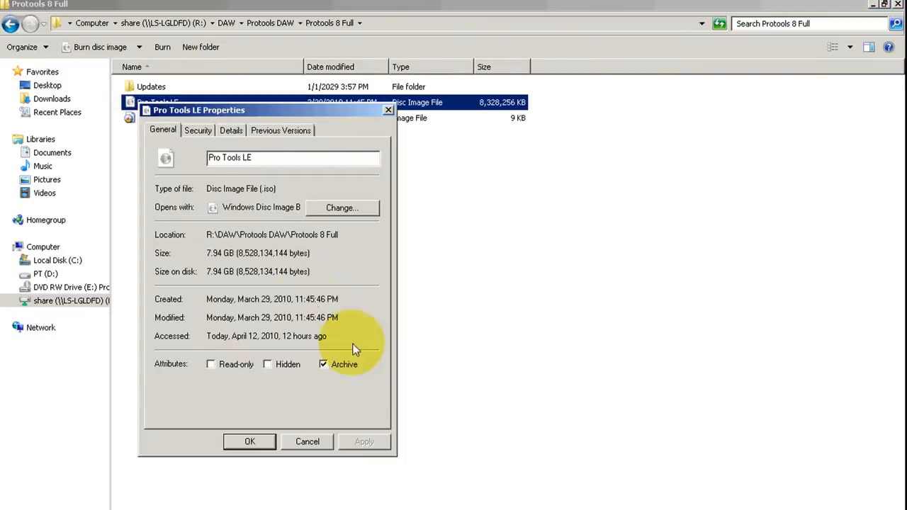
mouse_move(276, 304)
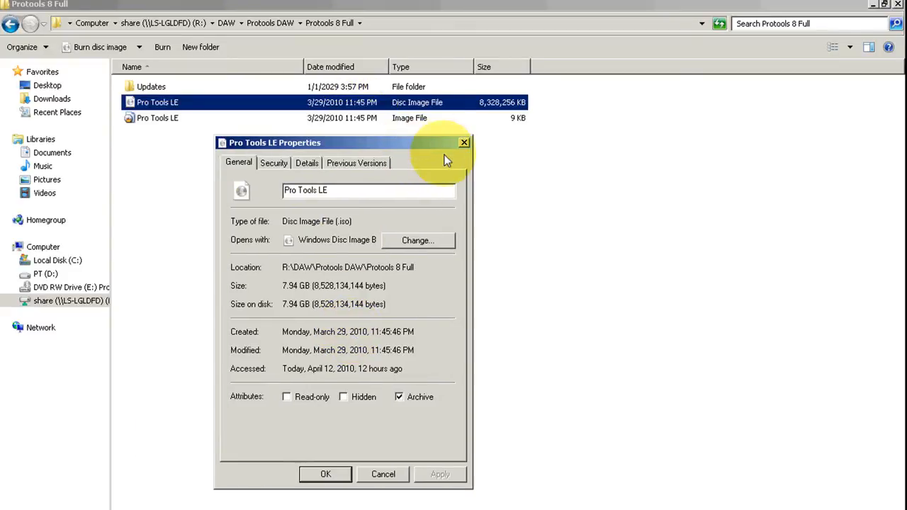
Step: Close the 7.94 GB Pro Tools LE.iso Properties dialog
click(383, 473)
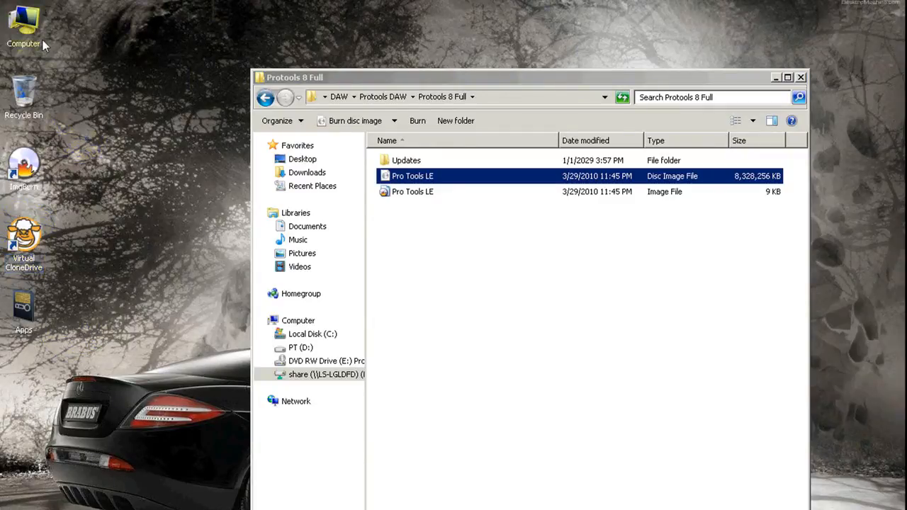
double_click(23, 25)
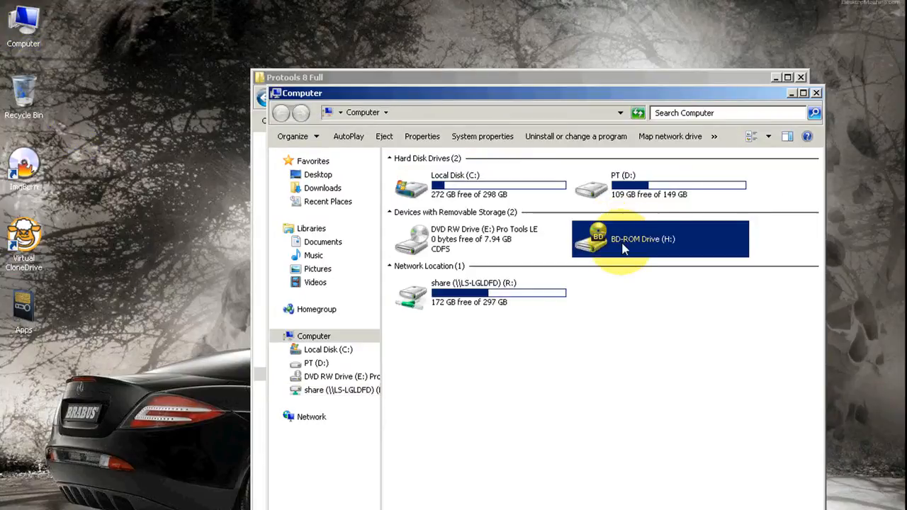
click(481, 239)
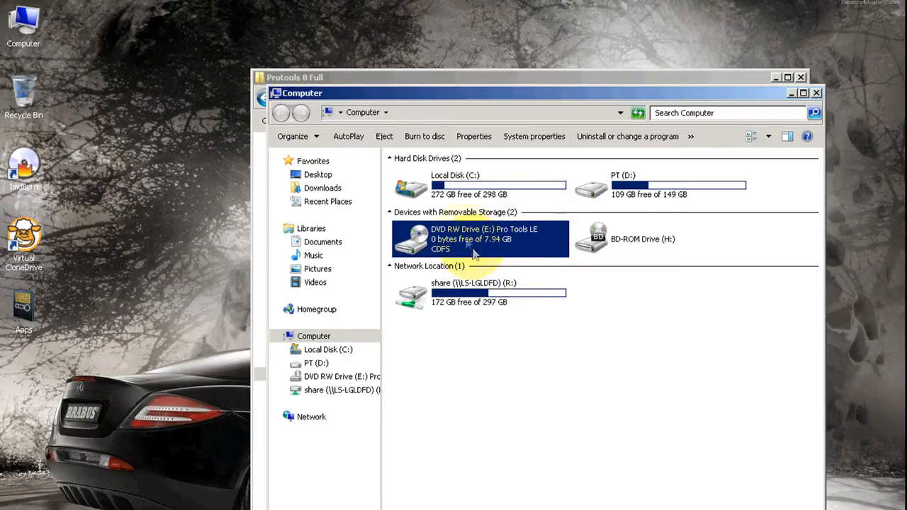
mouse_move(655, 114)
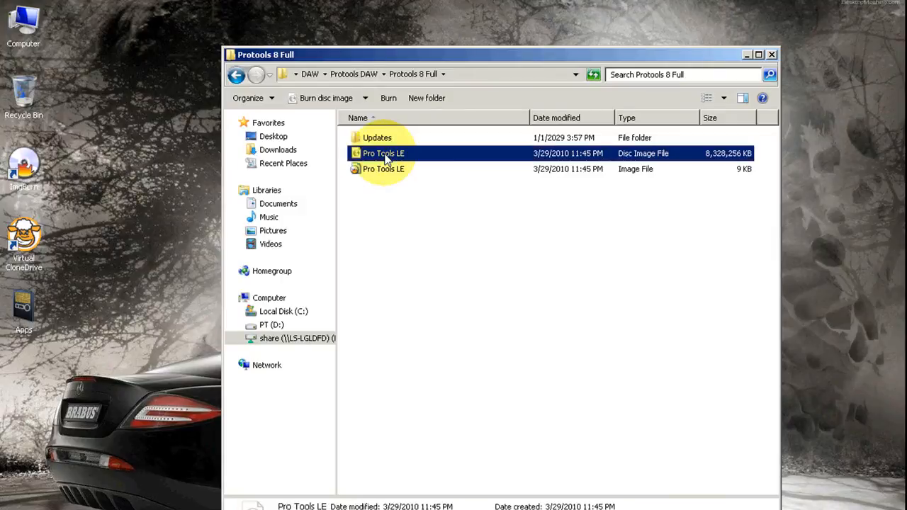
Step: Mount Pro Tools LE.iso on Virtual CloneDrive H: from its context menu
right_click(384, 153)
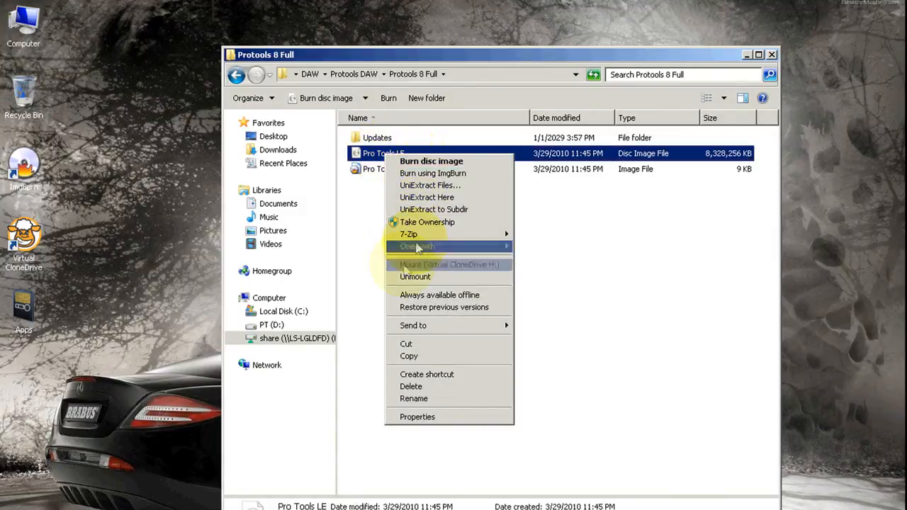
mouse_move(450, 264)
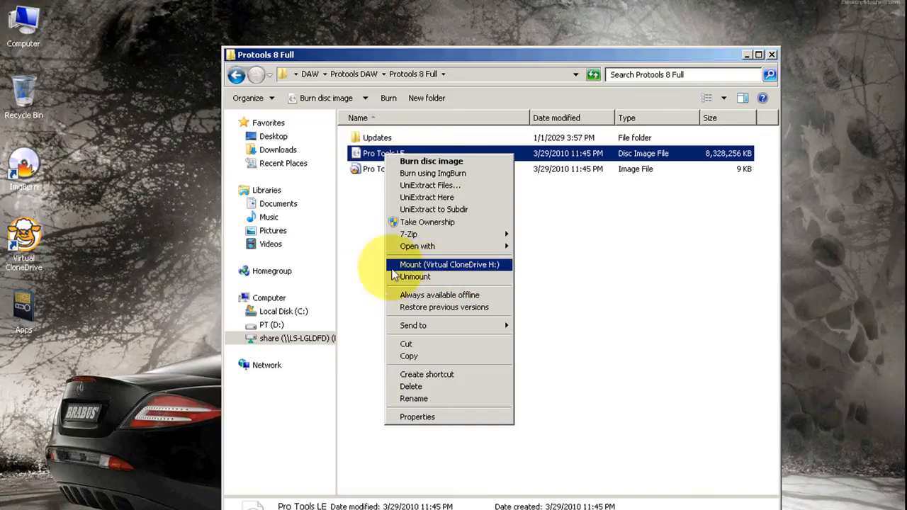
click(449, 264)
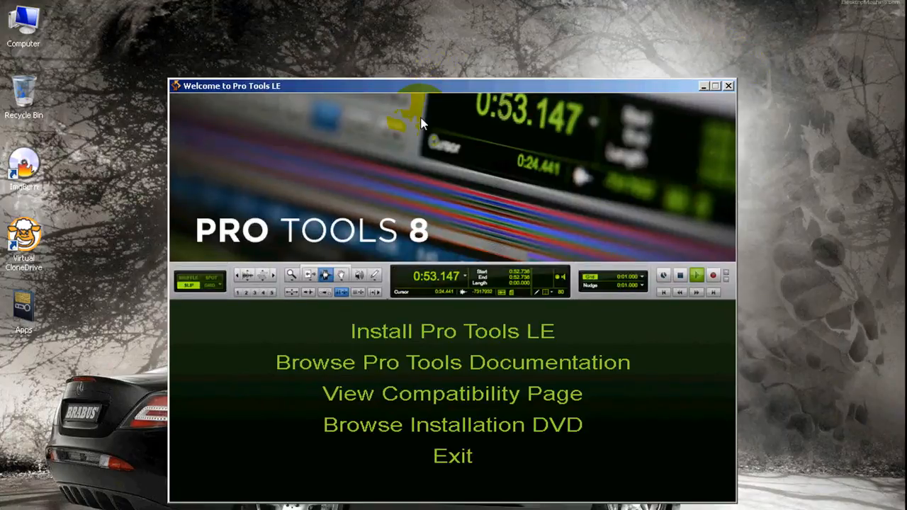
mouse_move(666, 74)
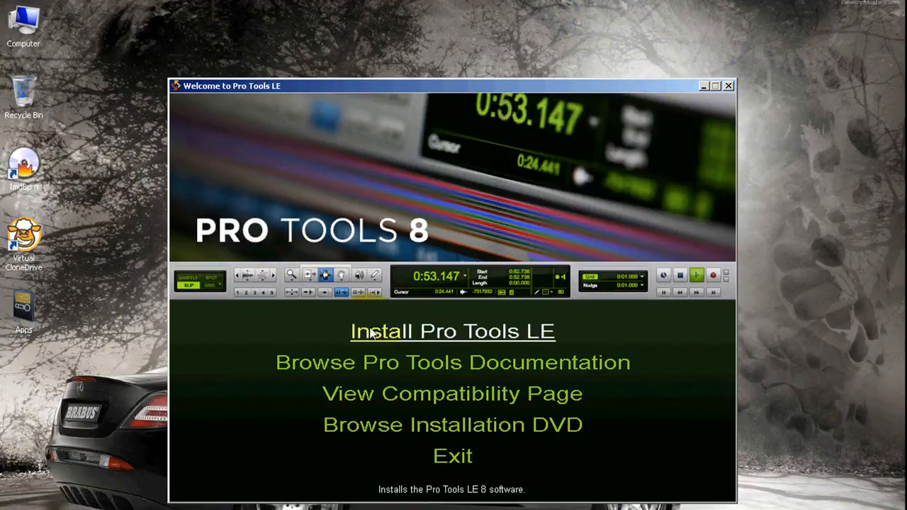
mouse_move(517, 66)
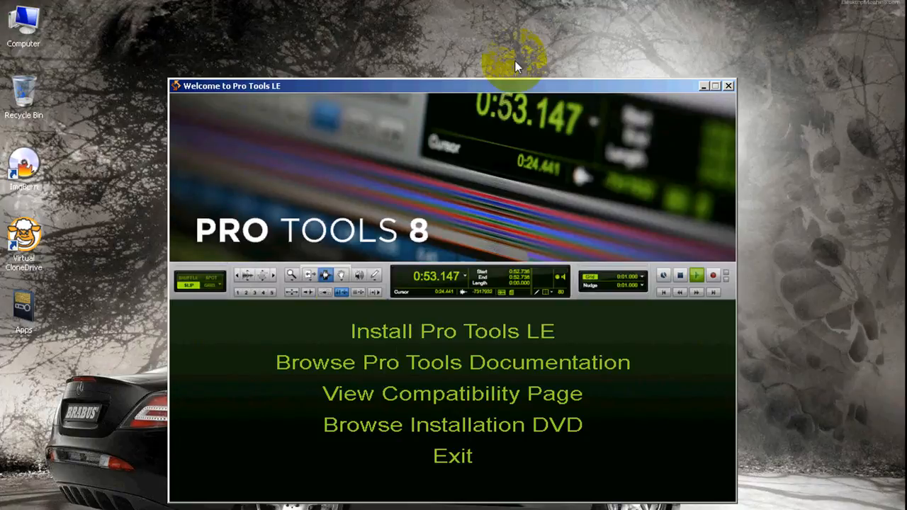
mouse_move(495, 100)
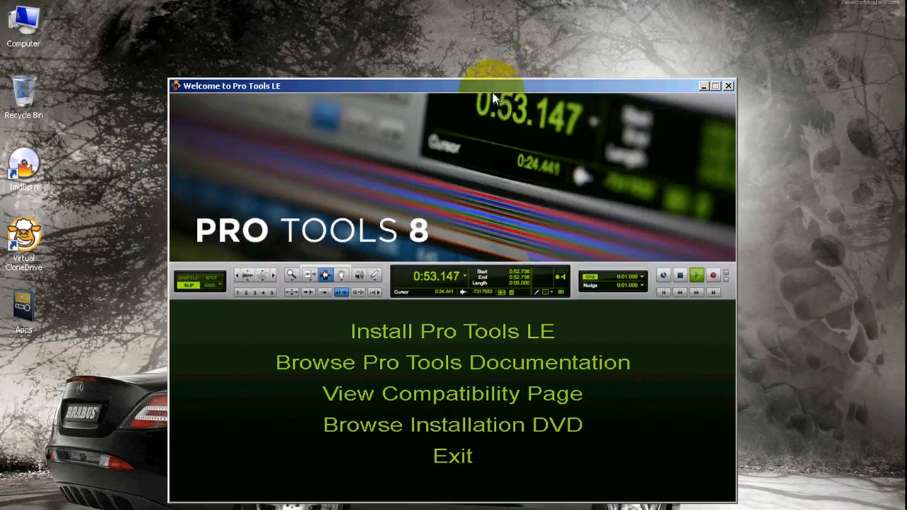